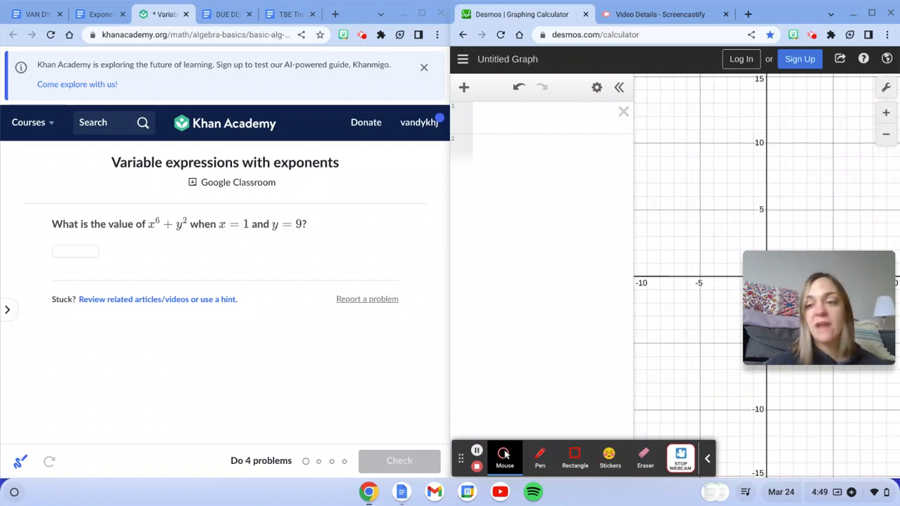
# Enter (x)^6 + (y)^2 on the first expression line to mirror the x^6 + y^2 problem.
pyautogui.click(549, 118)
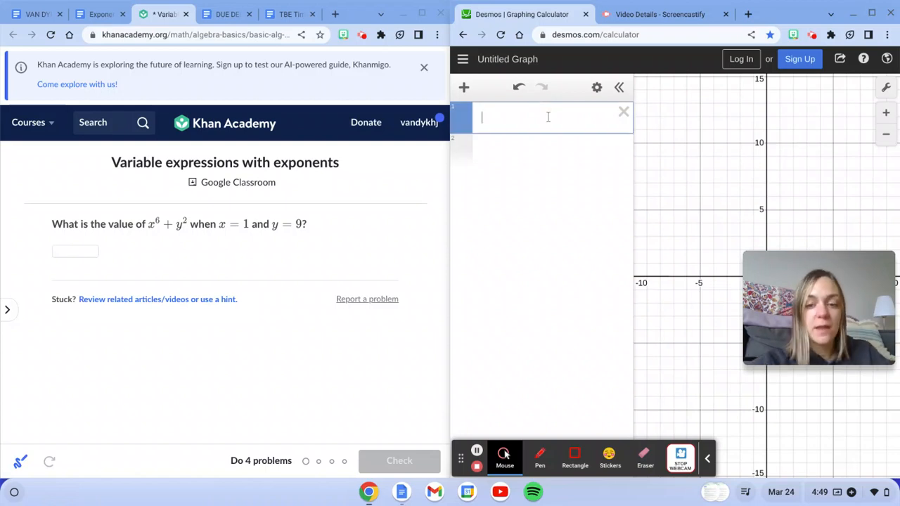
pyautogui.write('(x)')
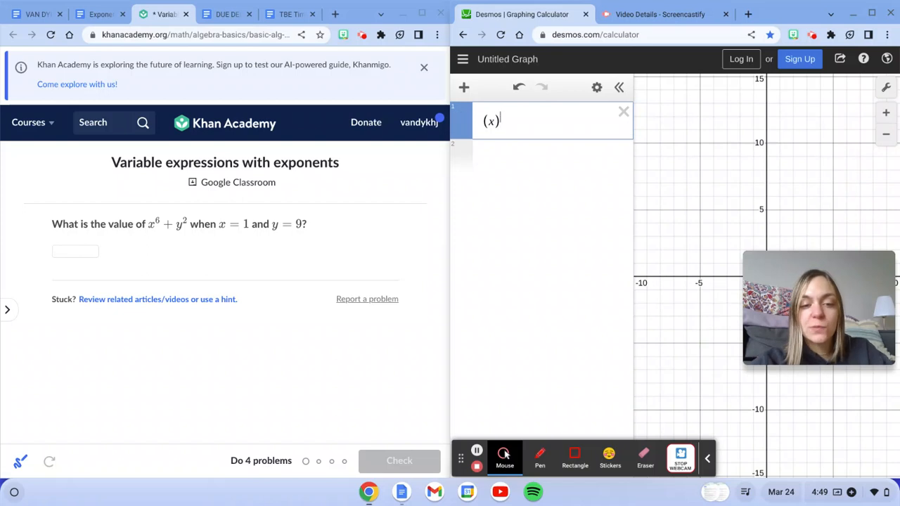
pyautogui.write('^6 +')
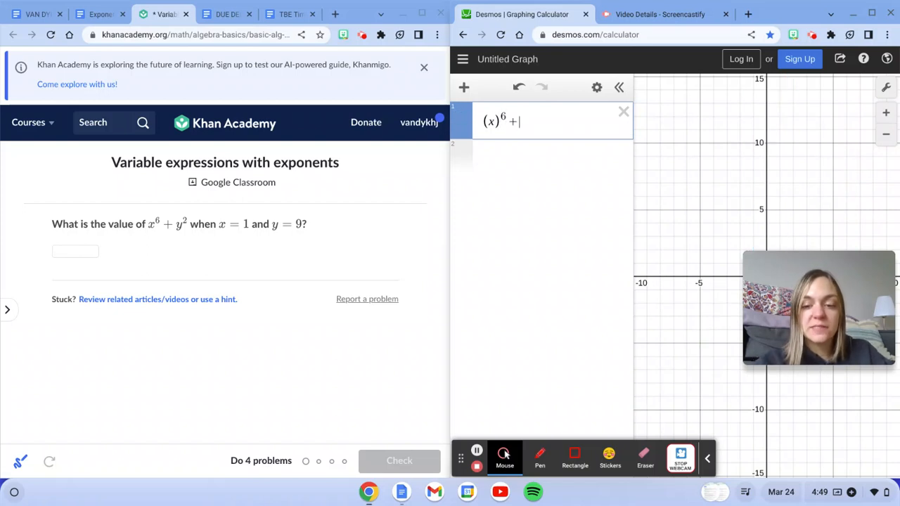
pyautogui.write('(y)')
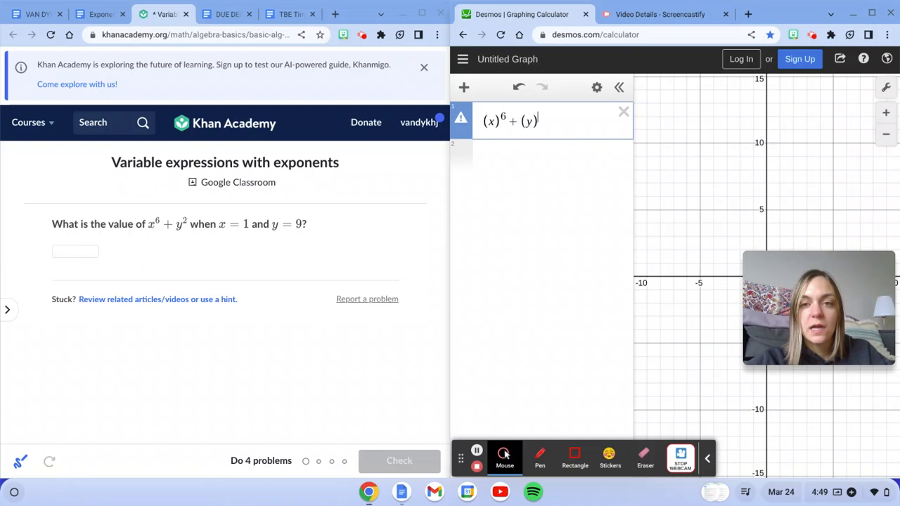
pyautogui.write('2')
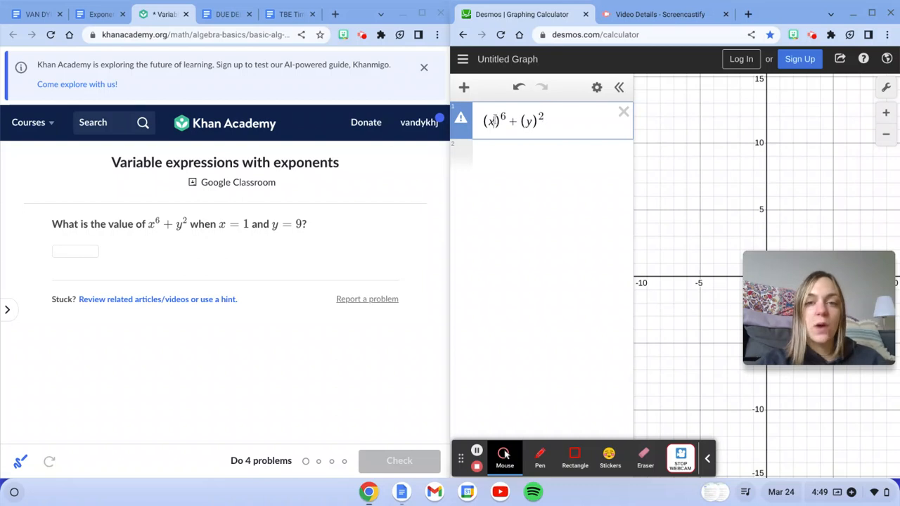
# Substitute x = 1 and y = 9 to get 82, then delete the evaluated expression.
pyautogui.write('1')
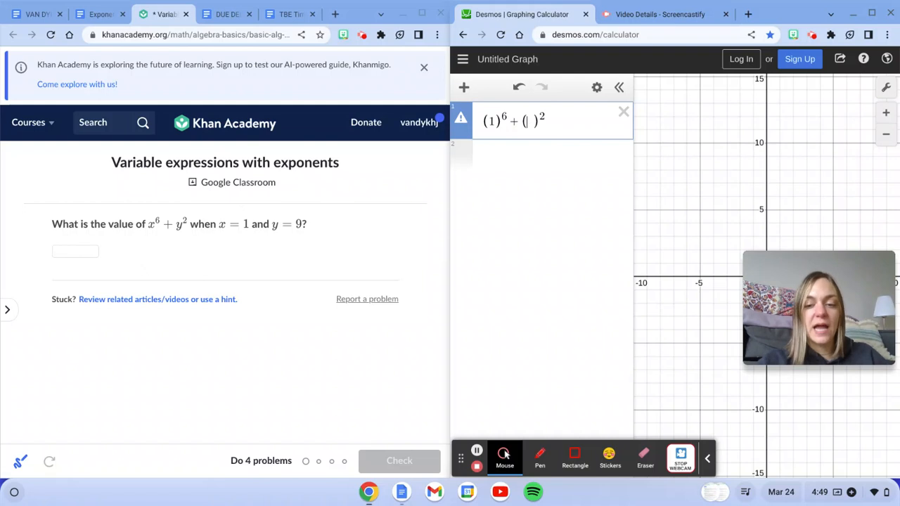
pyautogui.write('9')
pyautogui.click(75, 250)
pyautogui.write('82')
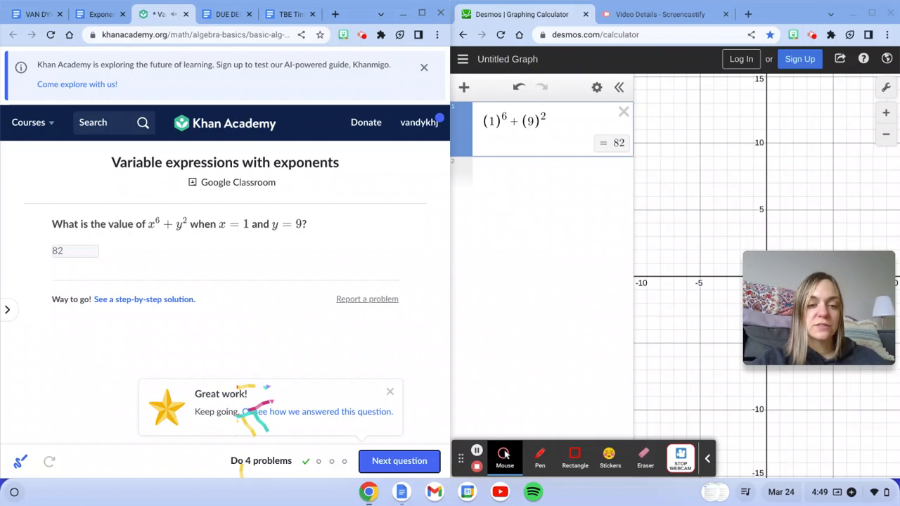
pyautogui.click(399, 462)
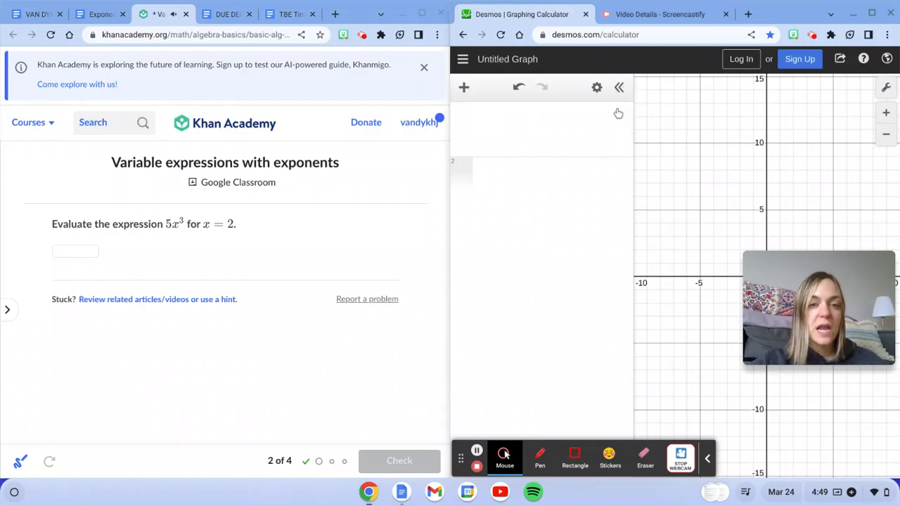
# Evaluate 5(2)^3 as 40, then remove that expression.
pyautogui.write('5(2)^3')
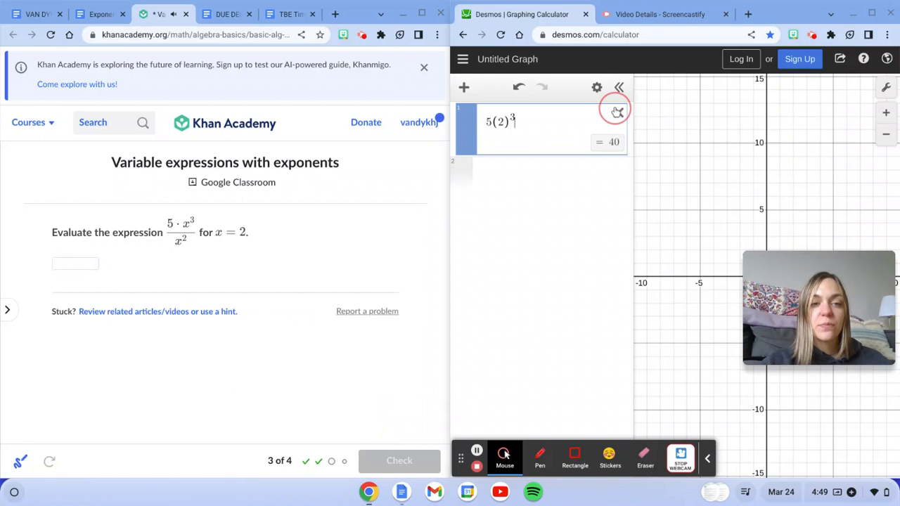
pyautogui.click(617, 111)
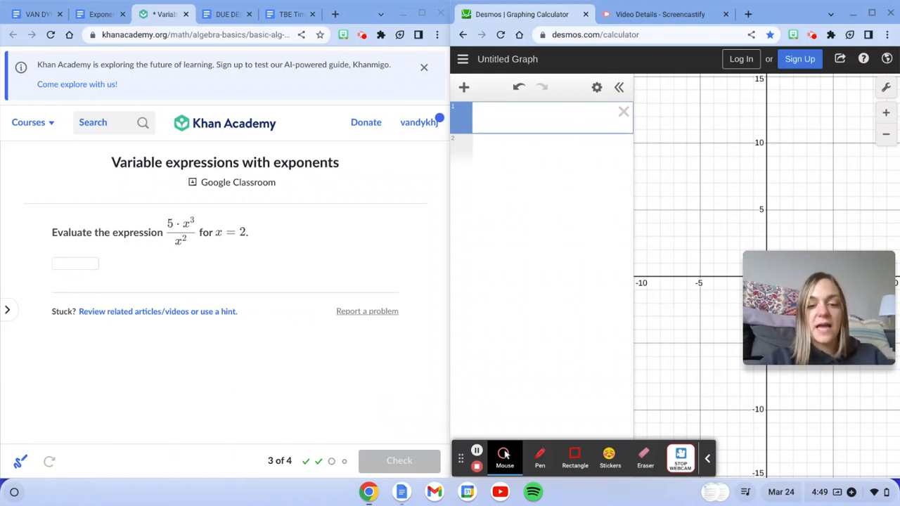
# Enter the fraction (5·x^3)/x^2, which graphs as a line.
pyautogui.write('(5·')
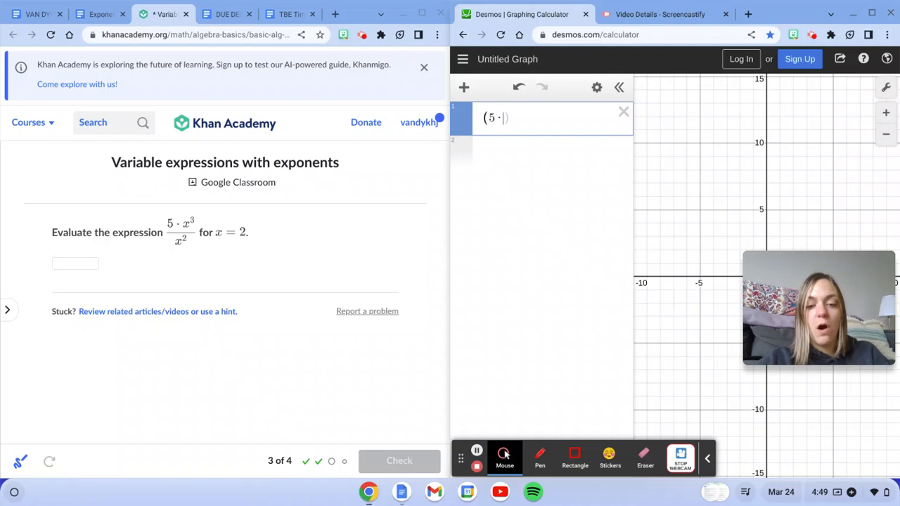
pyautogui.write('x^3')
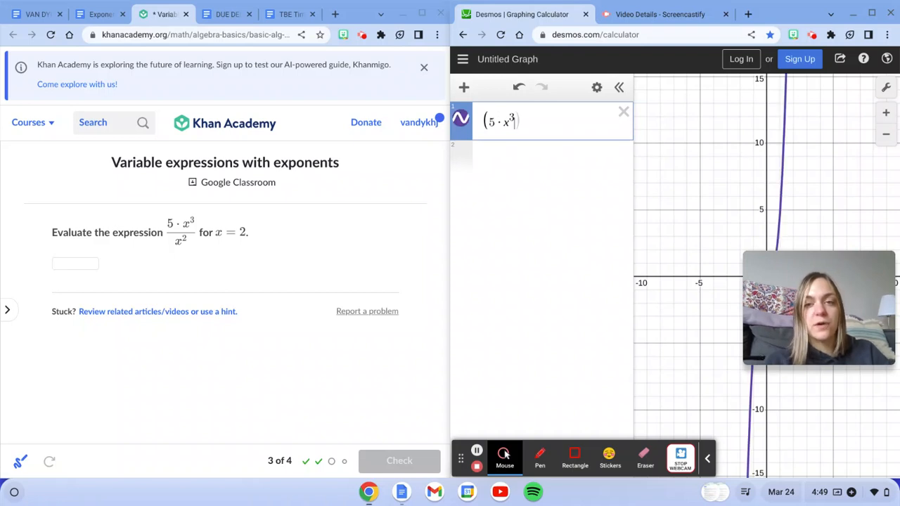
pyautogui.write('/x')
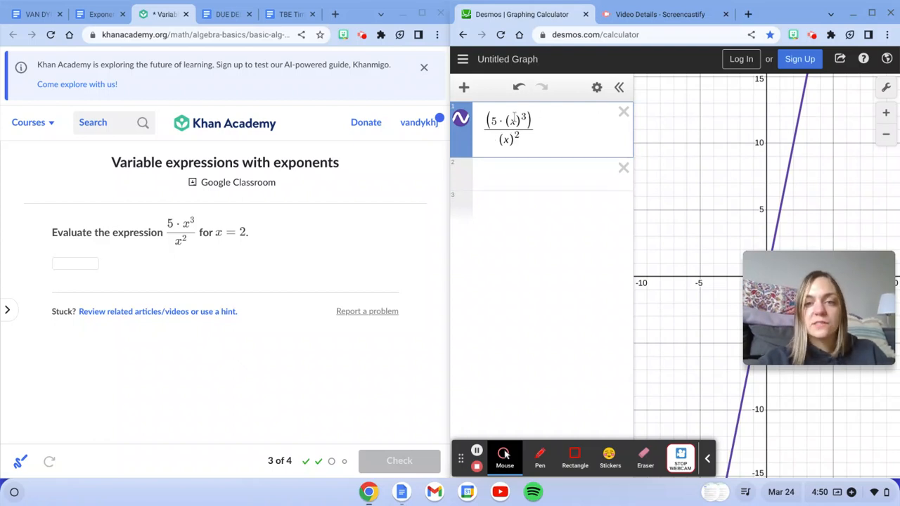
# Substitute 2 for x so the fraction evaluates to 10.
pyautogui.write('2')
pyautogui.click(75, 263)
pyautogui.write('10')
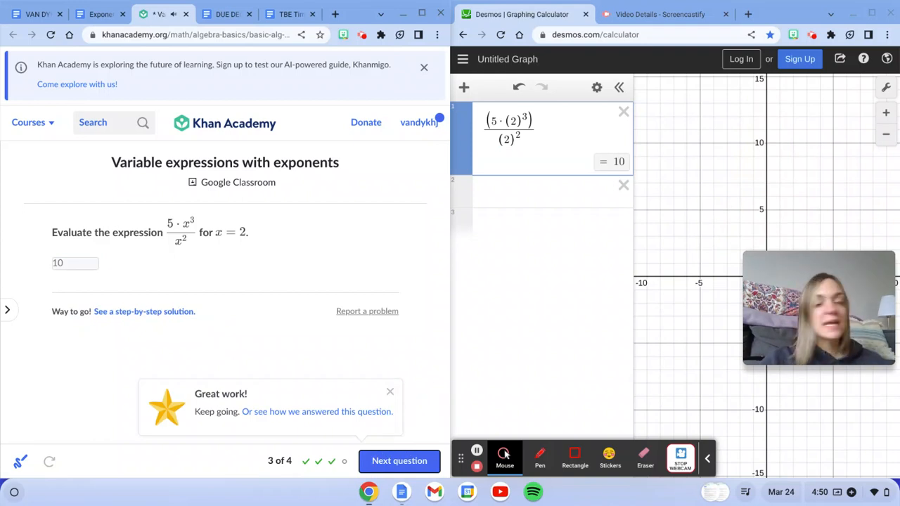
pyautogui.moveTo(476, 467)
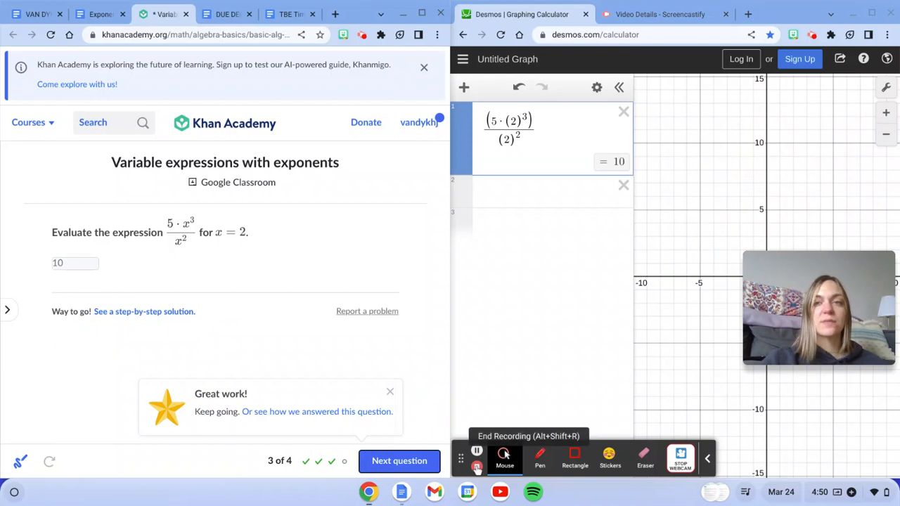